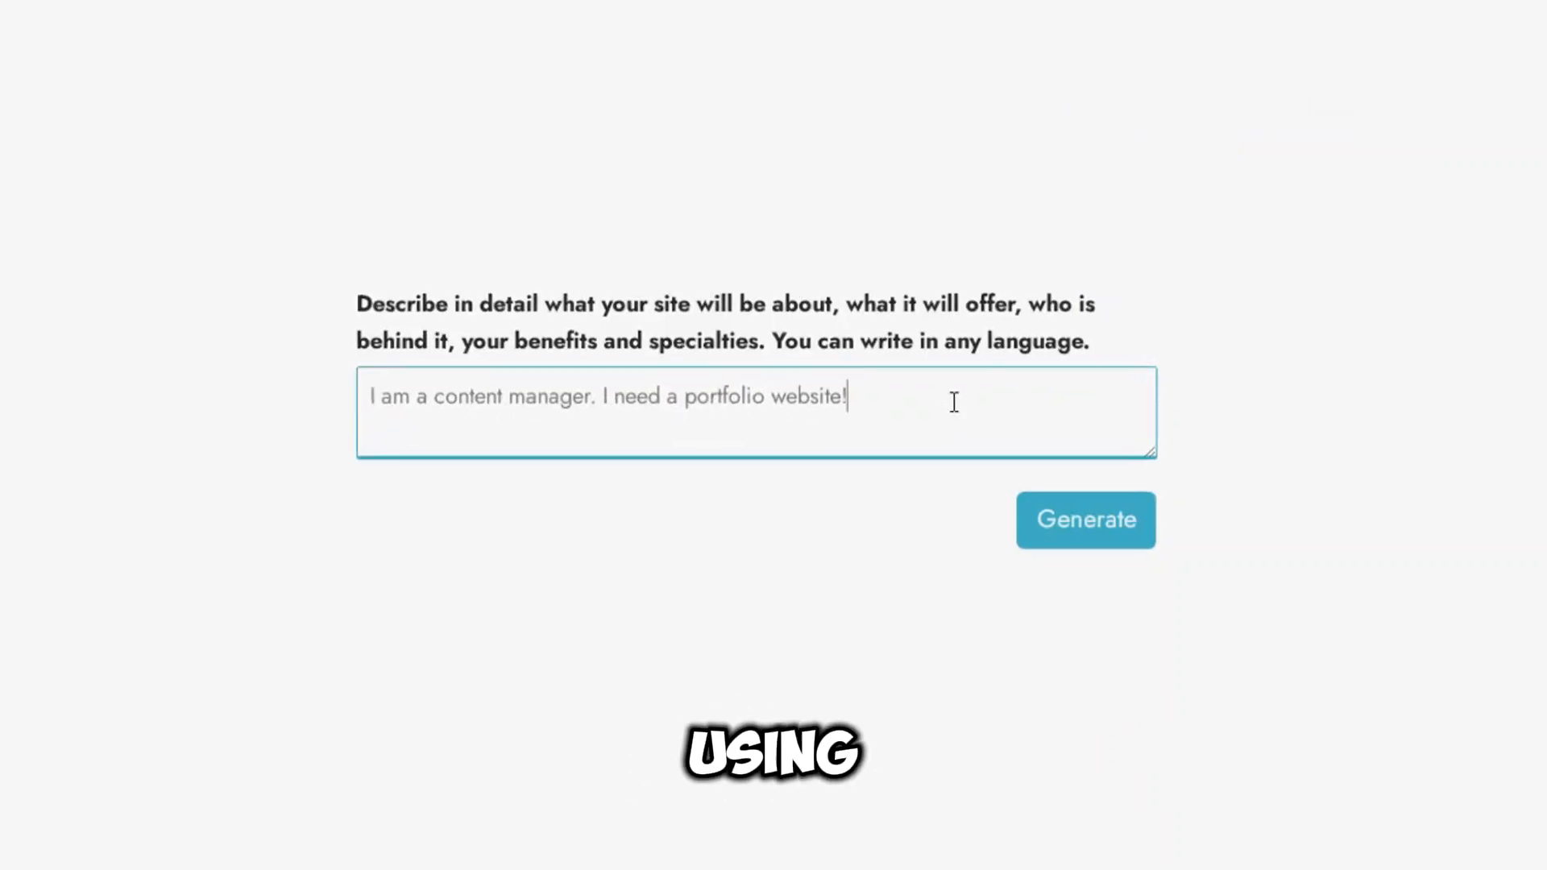
# Generate the content manager portfolio site and scroll to its 'Creative Wizard' hero and 'Meet Your Content Guru' about section.
pyautogui.click(1085, 520)
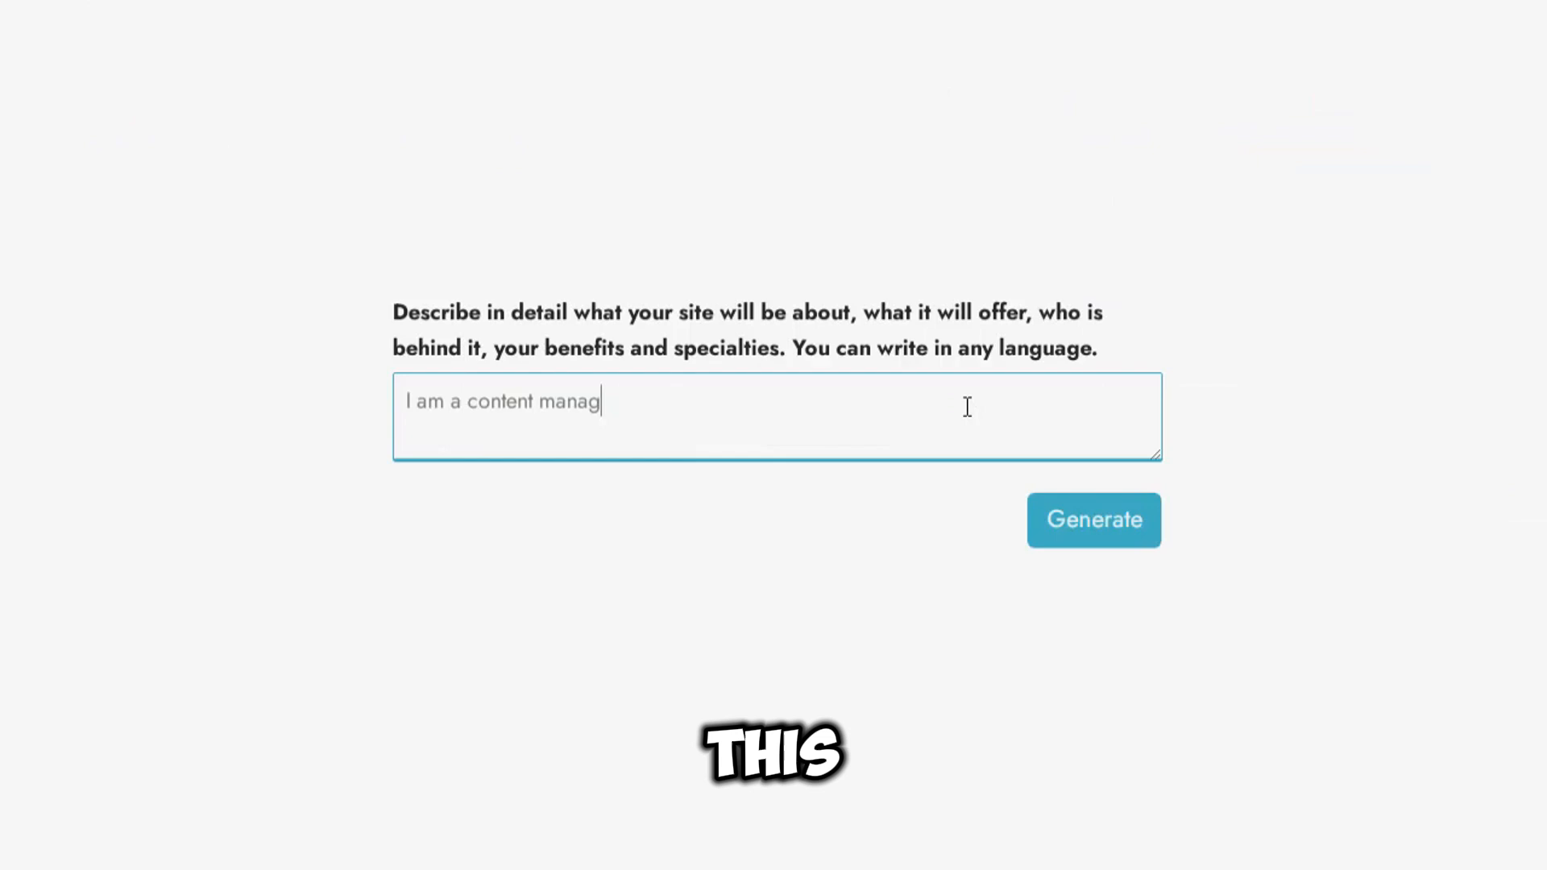
pyautogui.click(1094, 520)
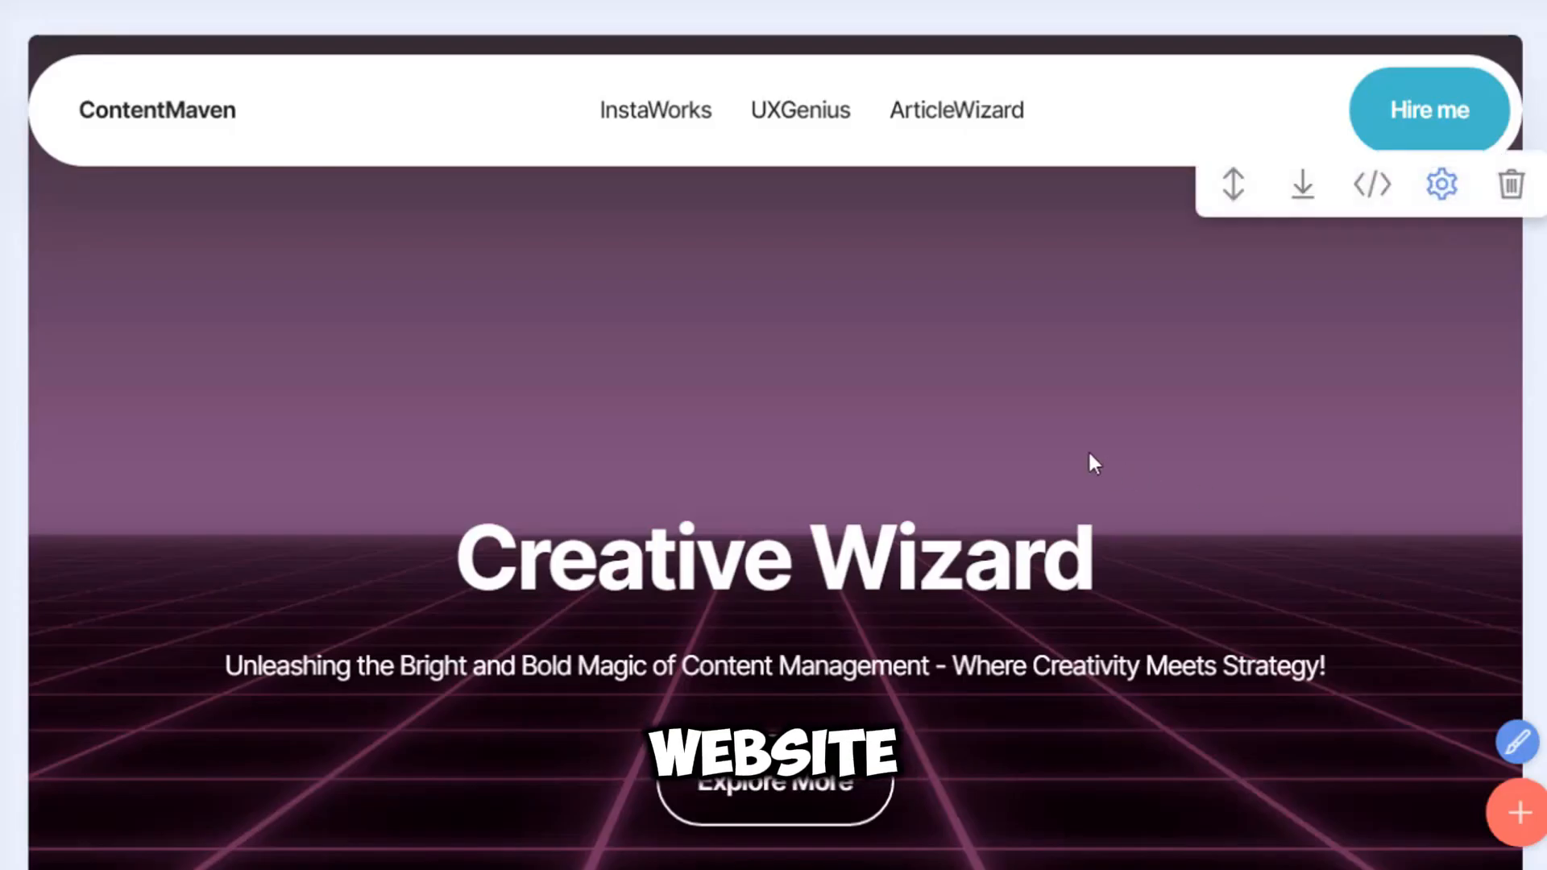
pyautogui.scroll(-3)
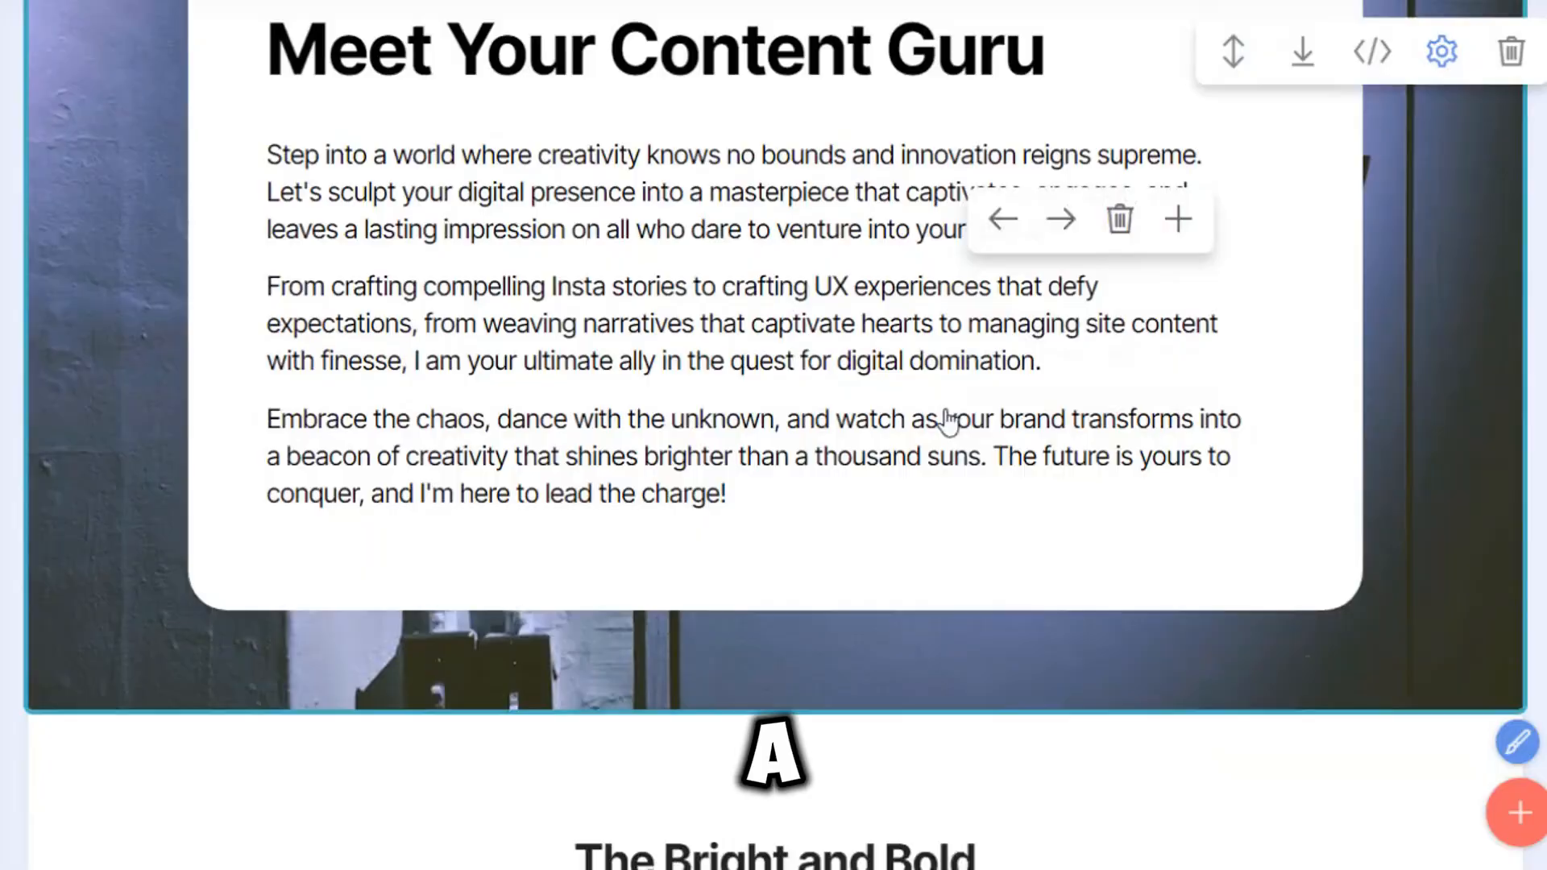